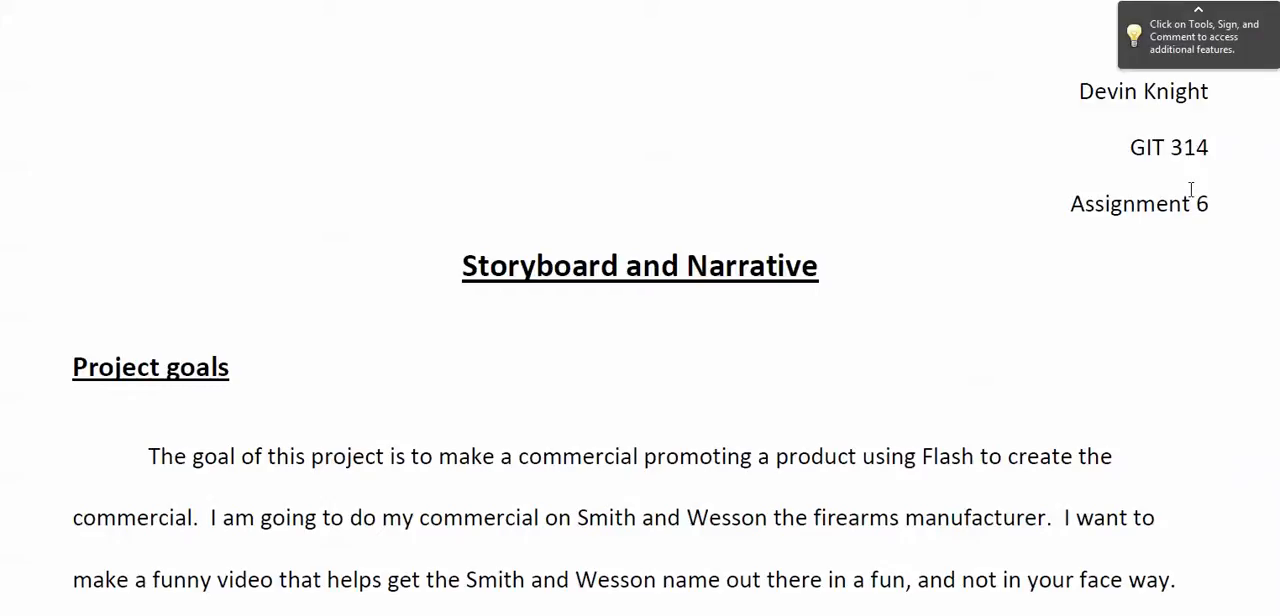
{"action": "mouse_move", "coordinate": [945, 318]}
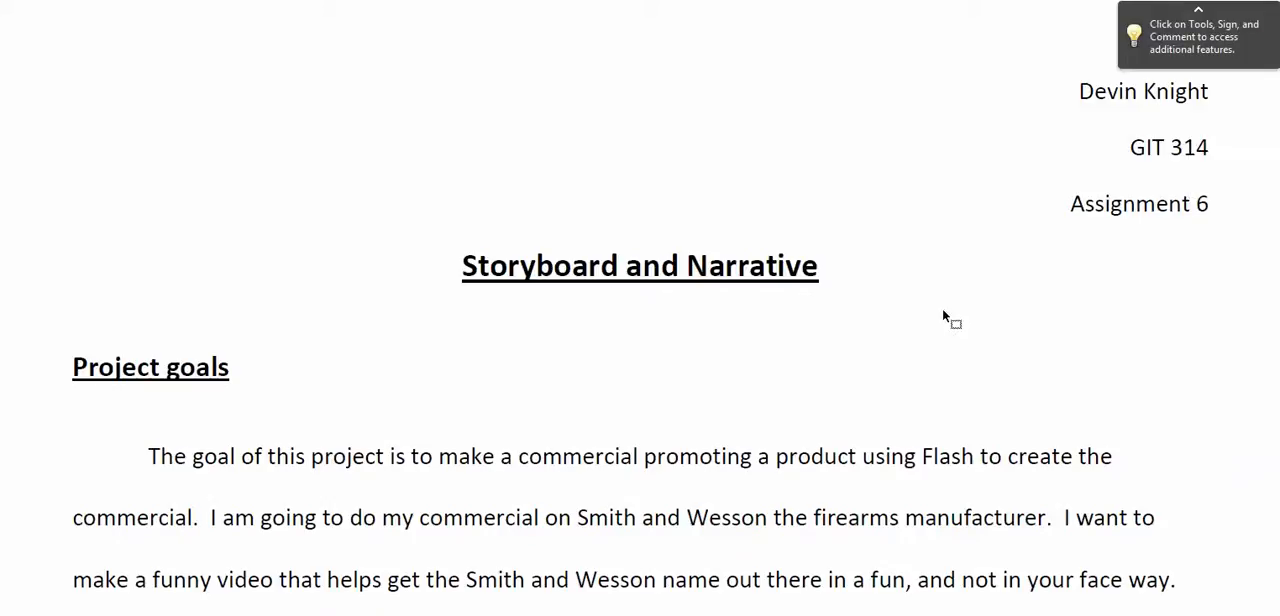
{"action": "scroll", "scroll_direction": "down", "scroll_amount": 3}
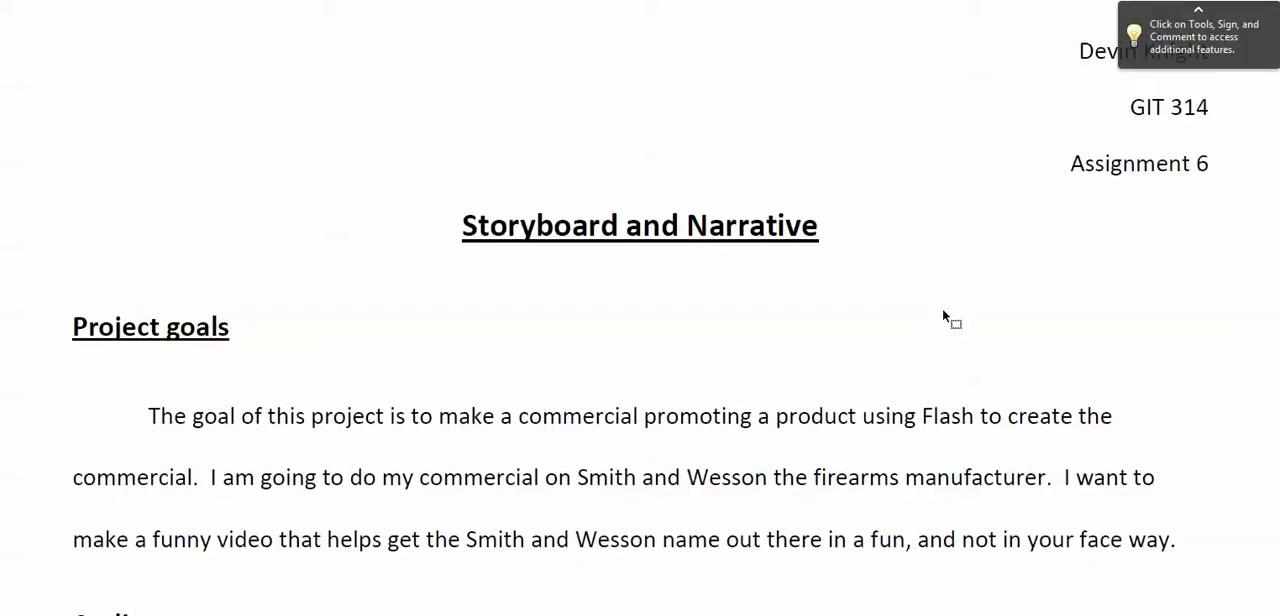
{"action": "scroll", "scroll_direction": "down", "scroll_amount": 3}
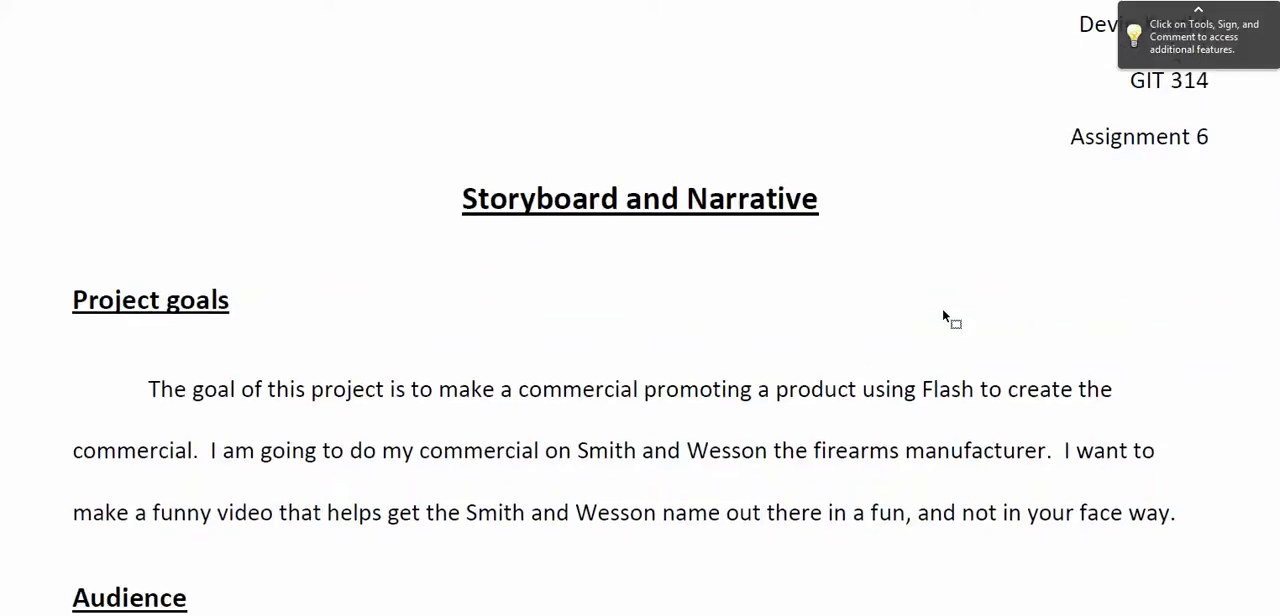
{"action": "scroll", "scroll_direction": "up", "scroll_amount": 3}
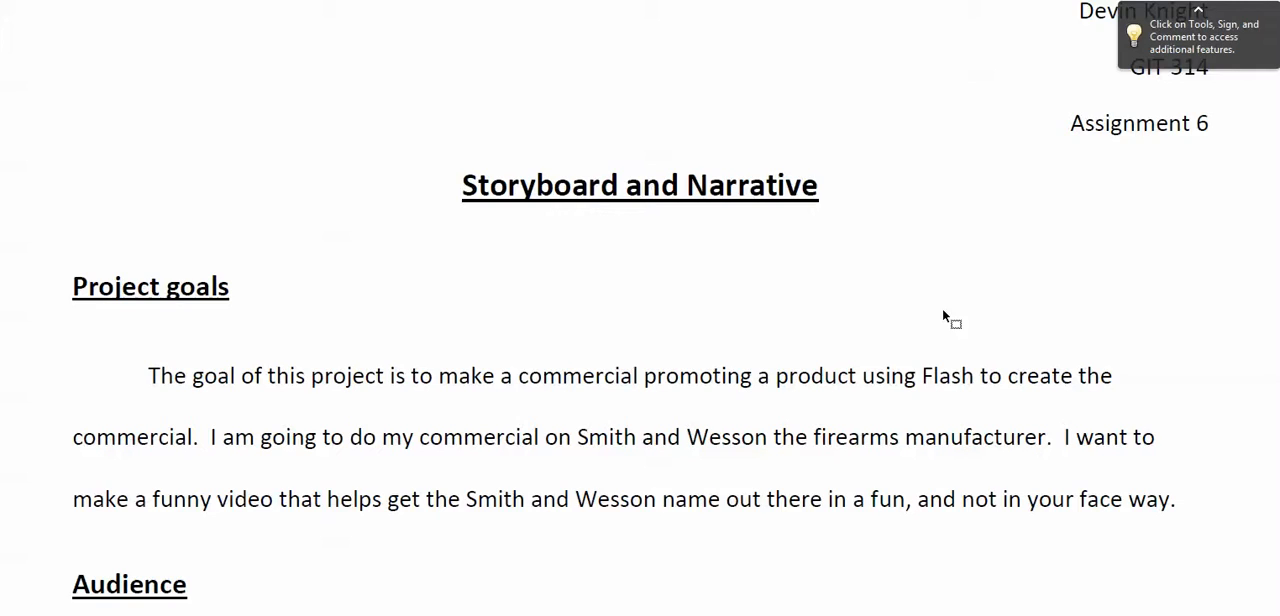
{"action": "scroll", "scroll_direction": "down", "scroll_amount": 3}
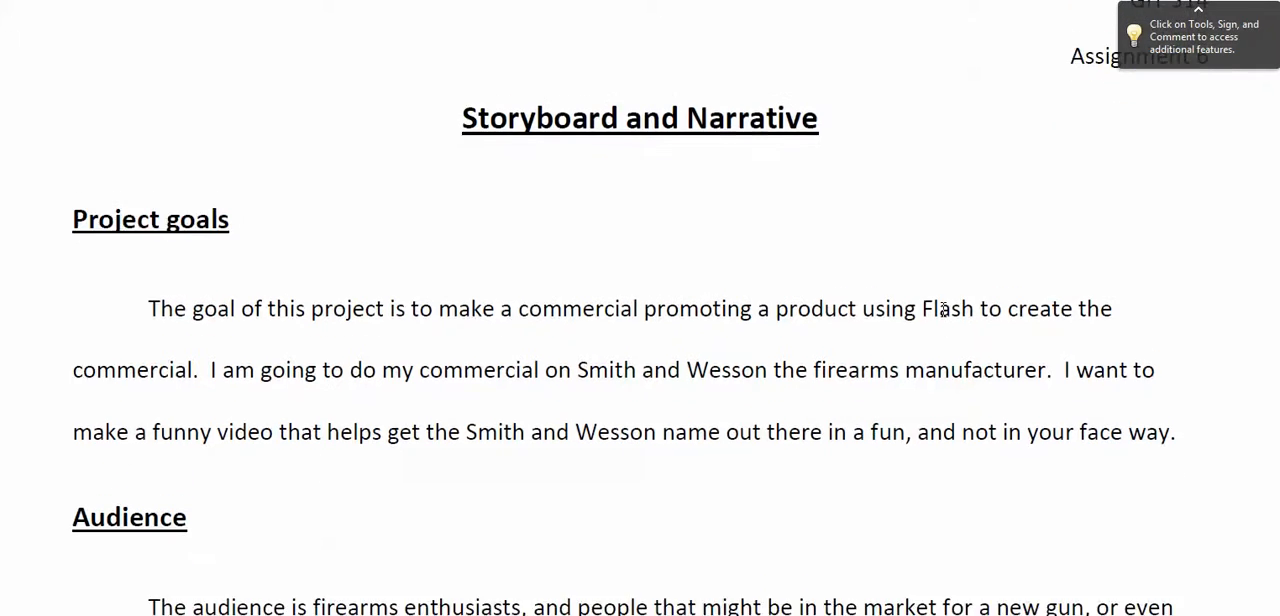
{"action": "scroll", "scroll_direction": "down", "scroll_amount": 3}
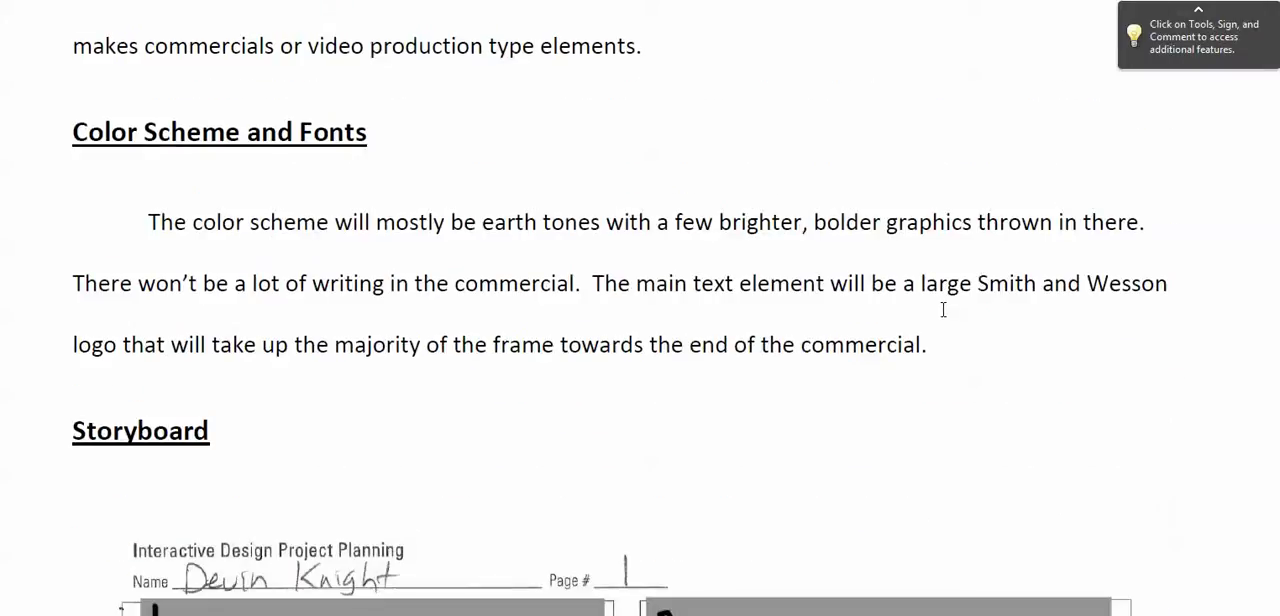
{"action": "mouse_move", "coordinate": [1110, 330]}
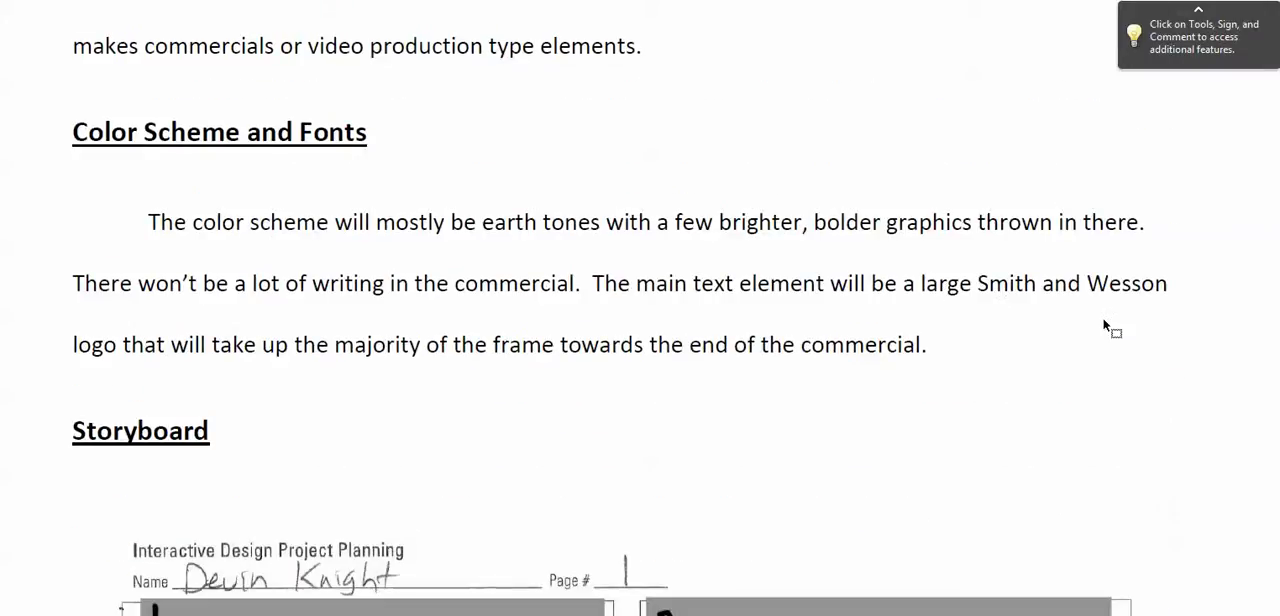
{"action": "mouse_move", "coordinate": [983, 312]}
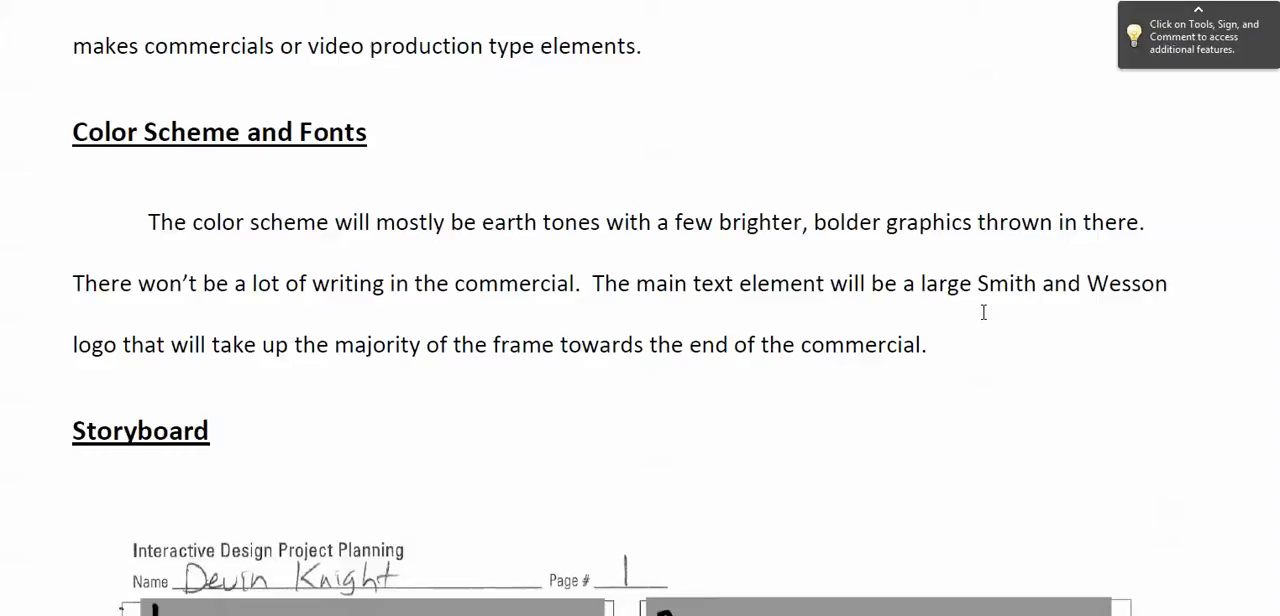
{"action": "mouse_move", "coordinate": [1047, 360]}
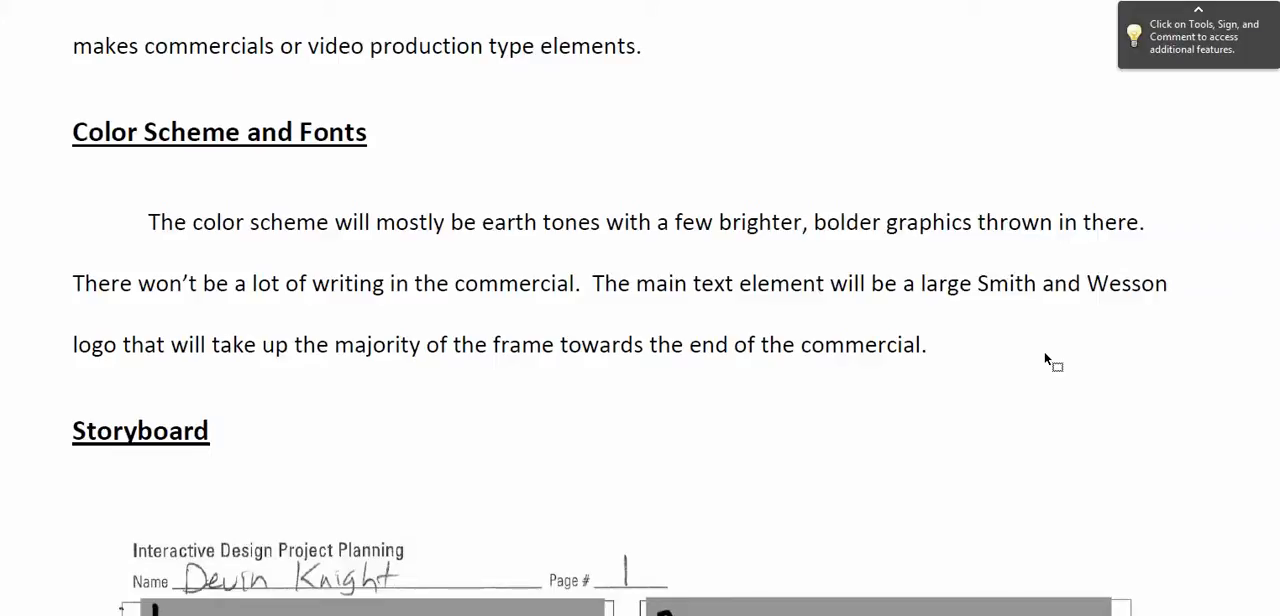
{"action": "scroll", "scroll_direction": "down", "scroll_amount": 3}
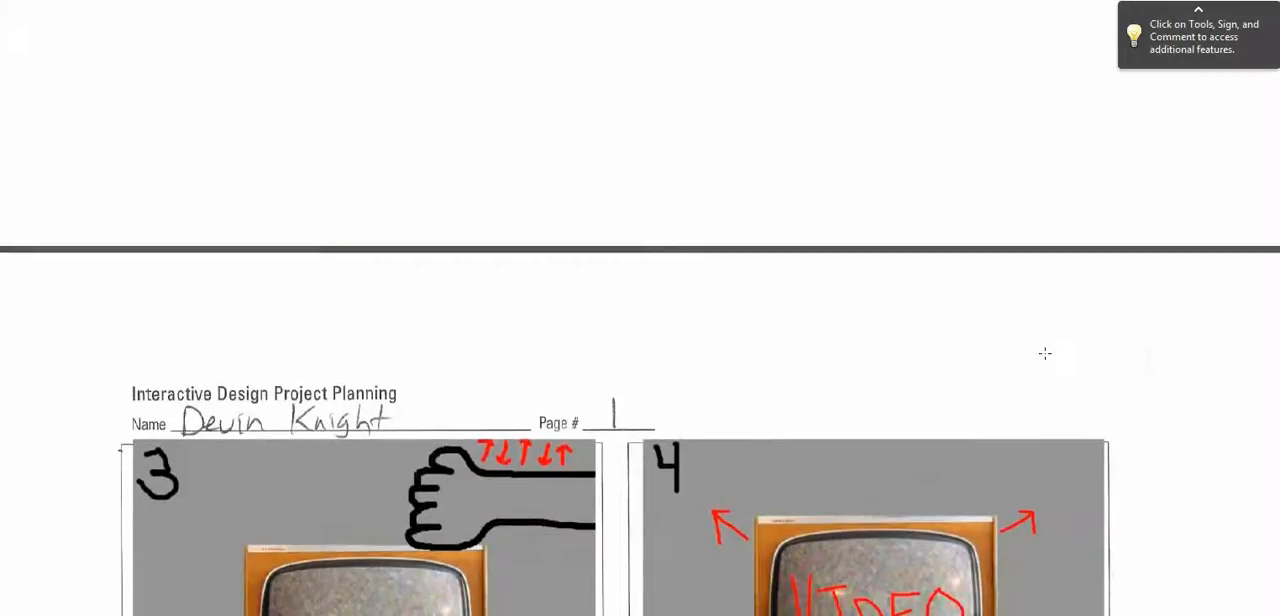
{"action": "scroll", "scroll_direction": "up", "scroll_amount": 3}
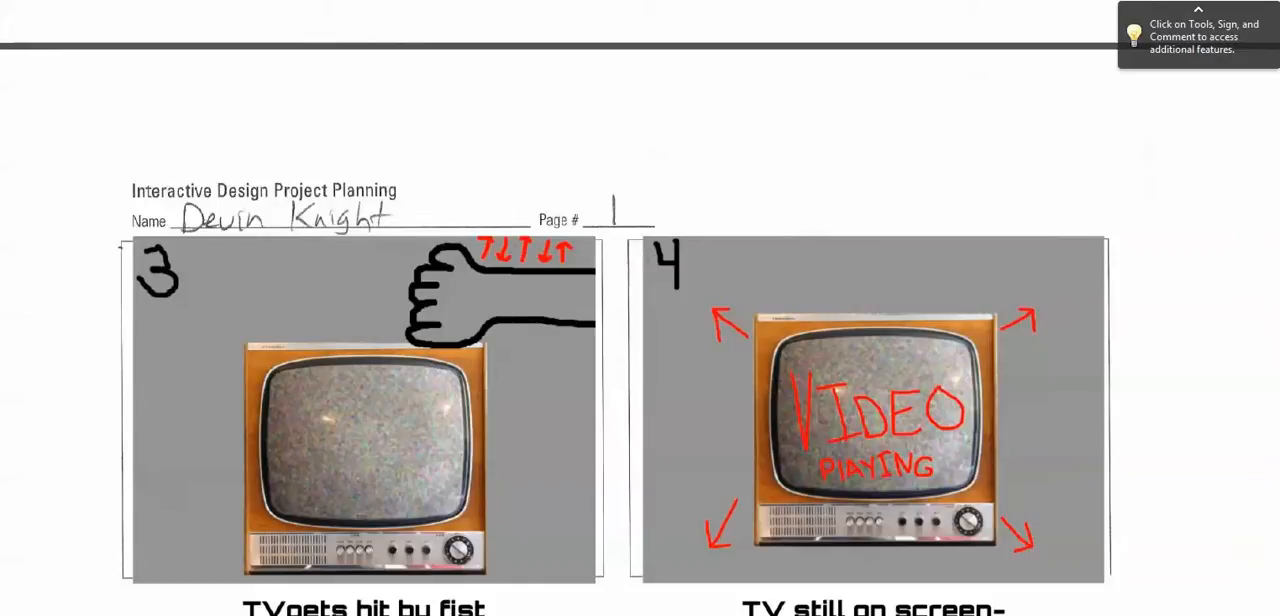
{"action": "scroll", "scroll_direction": "down", "scroll_amount": 3}
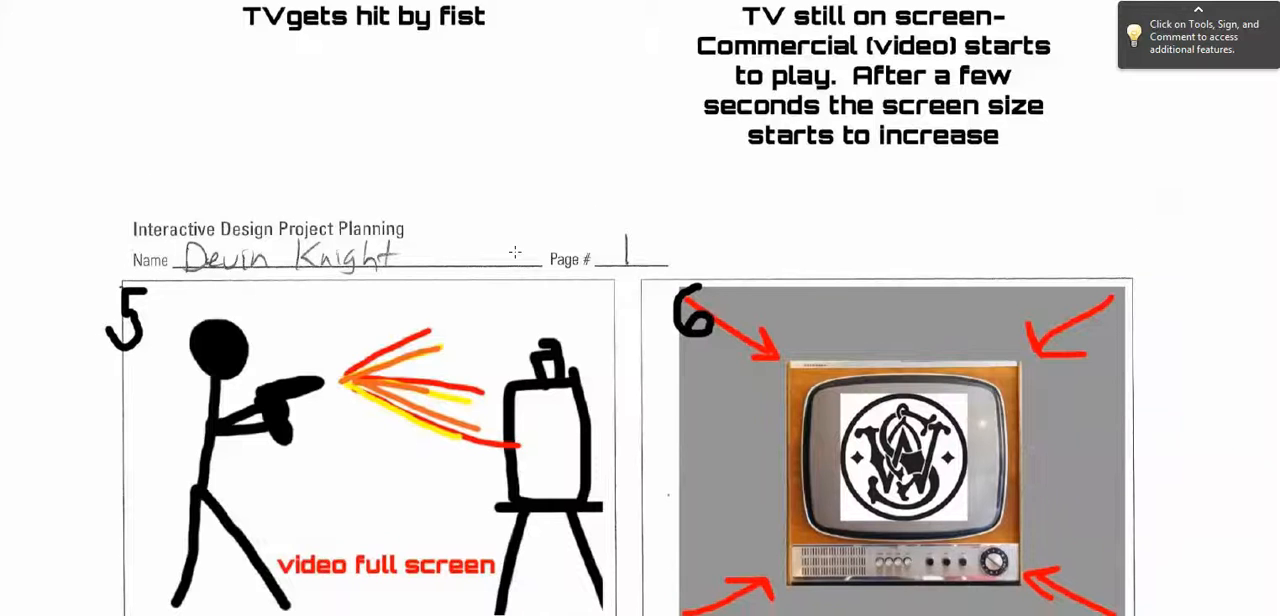
{"action": "scroll", "scroll_direction": "down", "scroll_amount": 3}
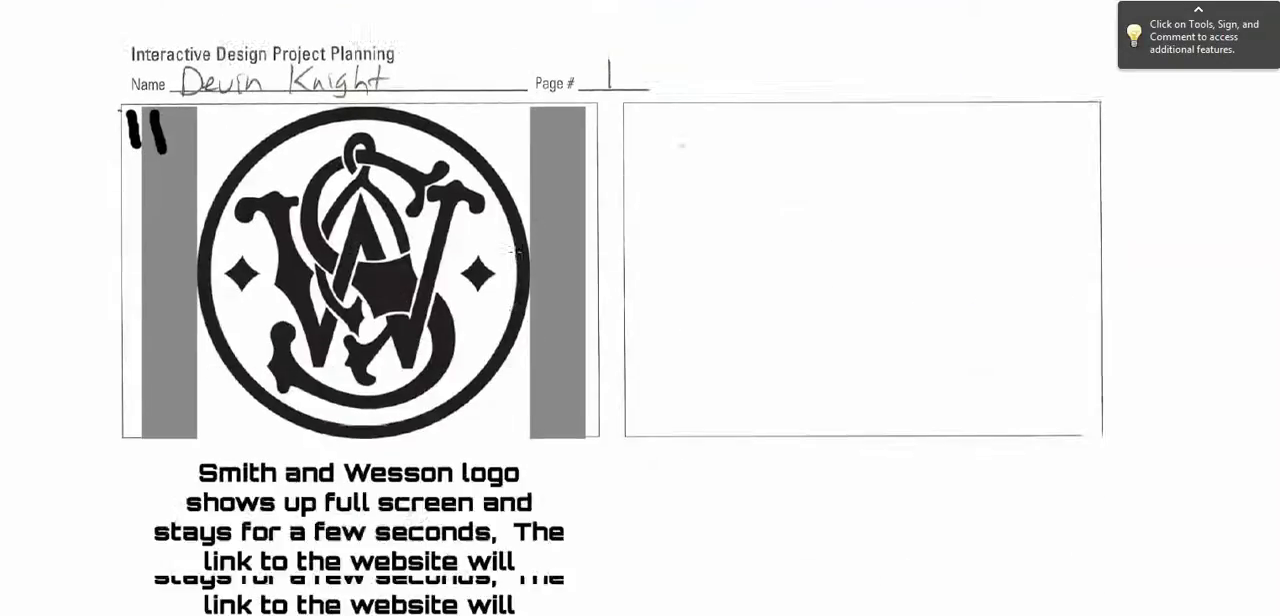
{"action": "scroll", "scroll_direction": "down", "scroll_amount": 3}
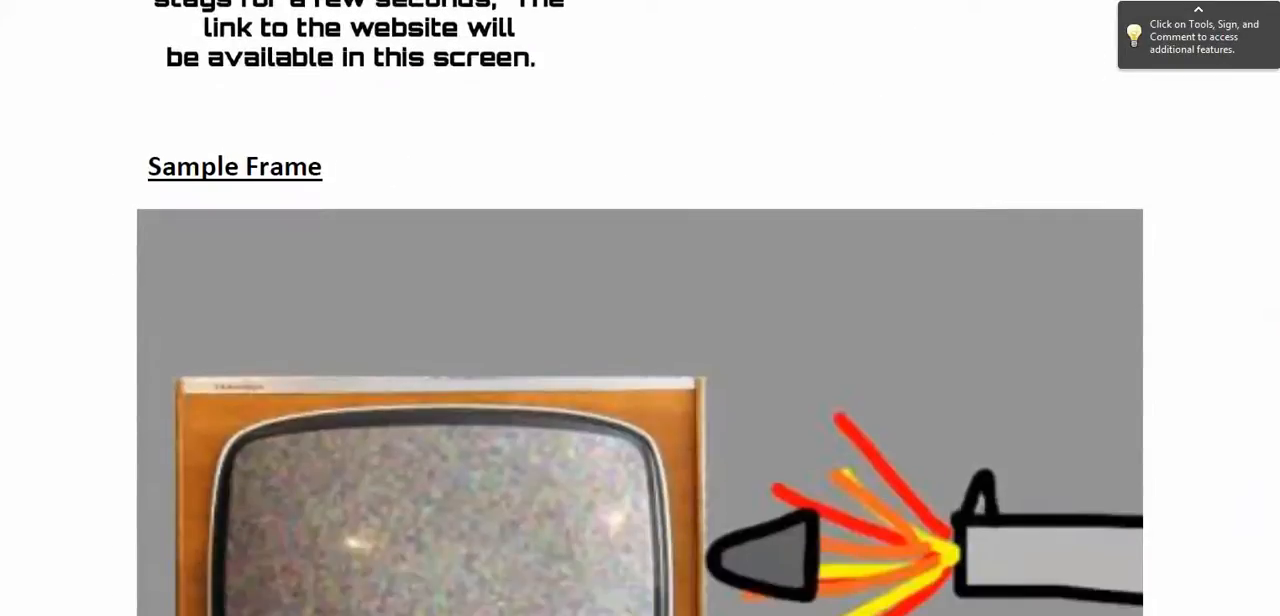
{"action": "scroll", "scroll_direction": "down", "scroll_amount": 3}
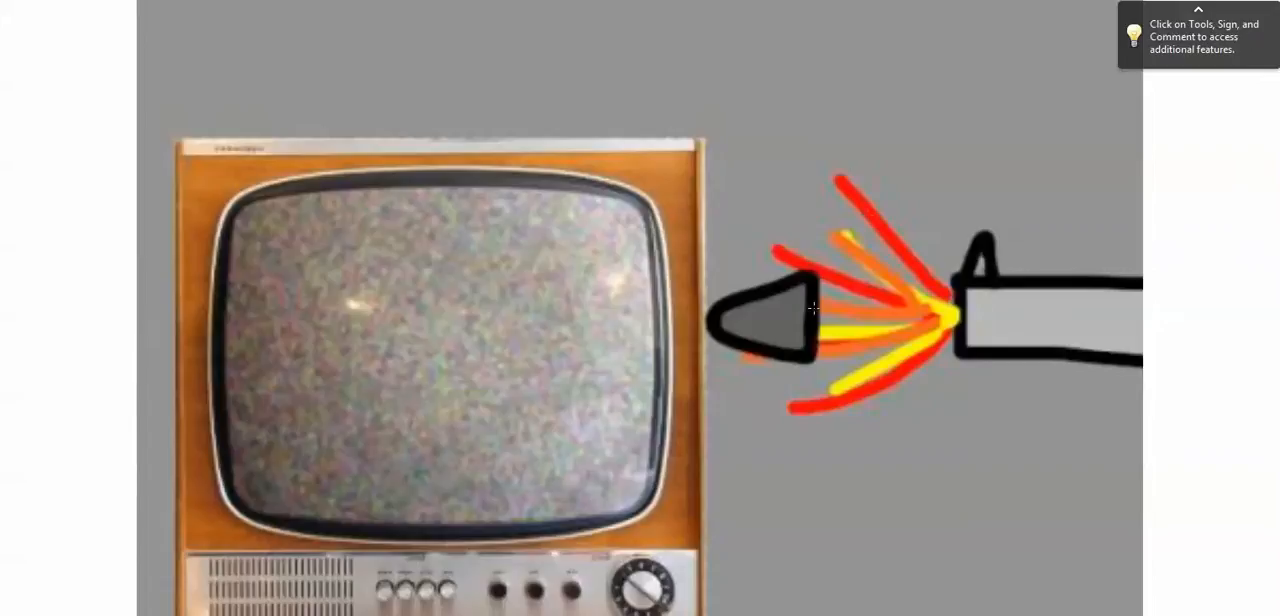
{"action": "mouse_move", "coordinate": [1163, 8]}
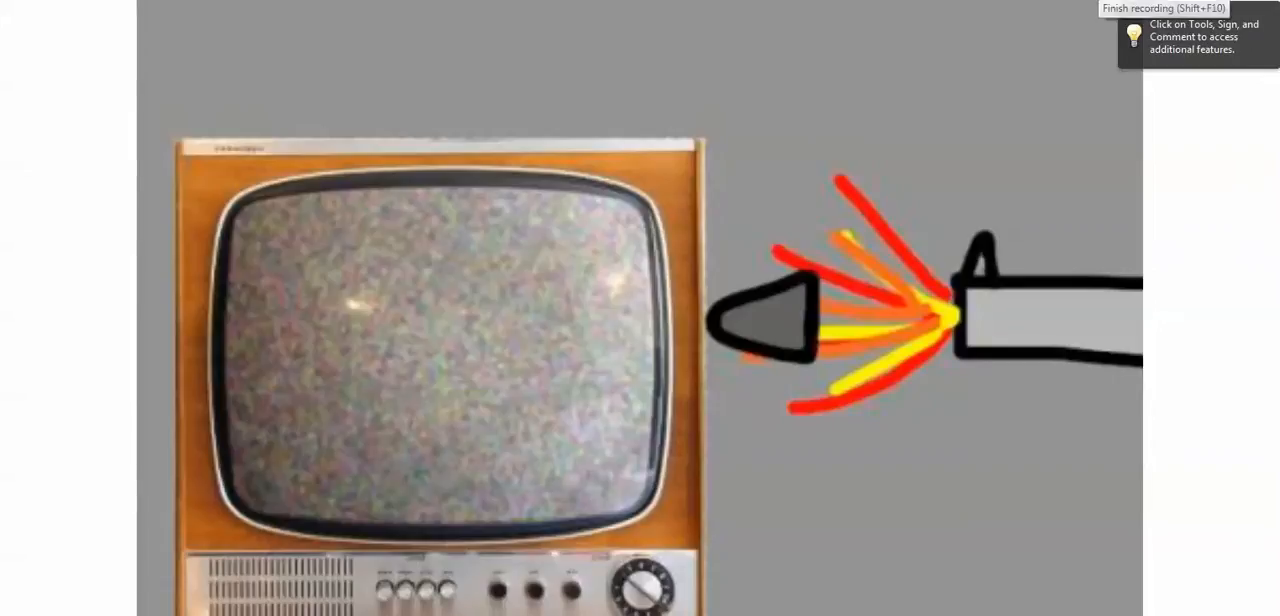